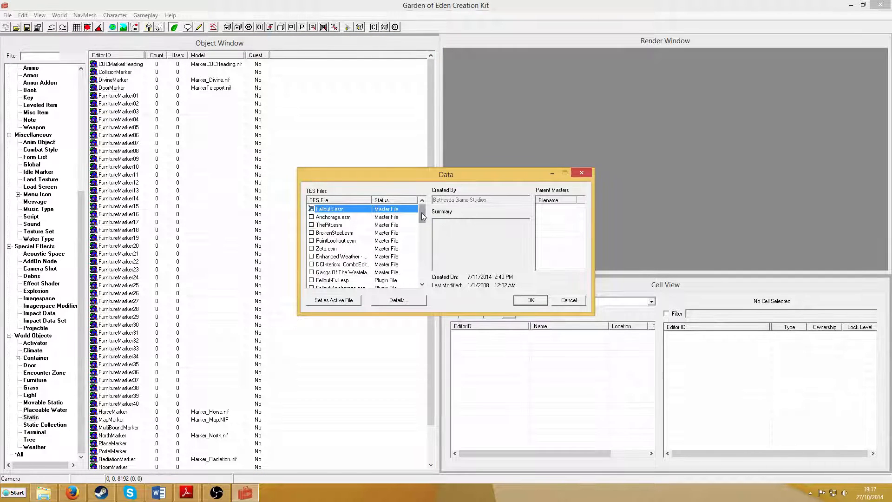
Tick Fallout3.esm in the TES Files list so it loads as master data
click(529, 300)
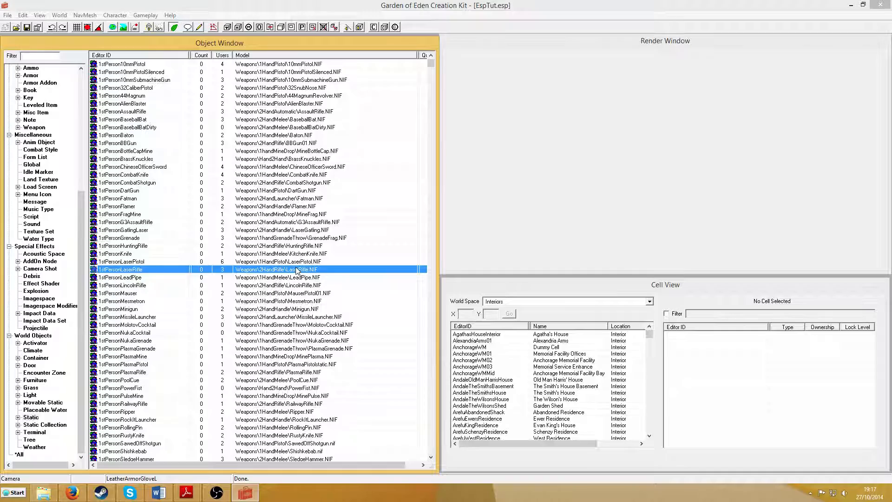